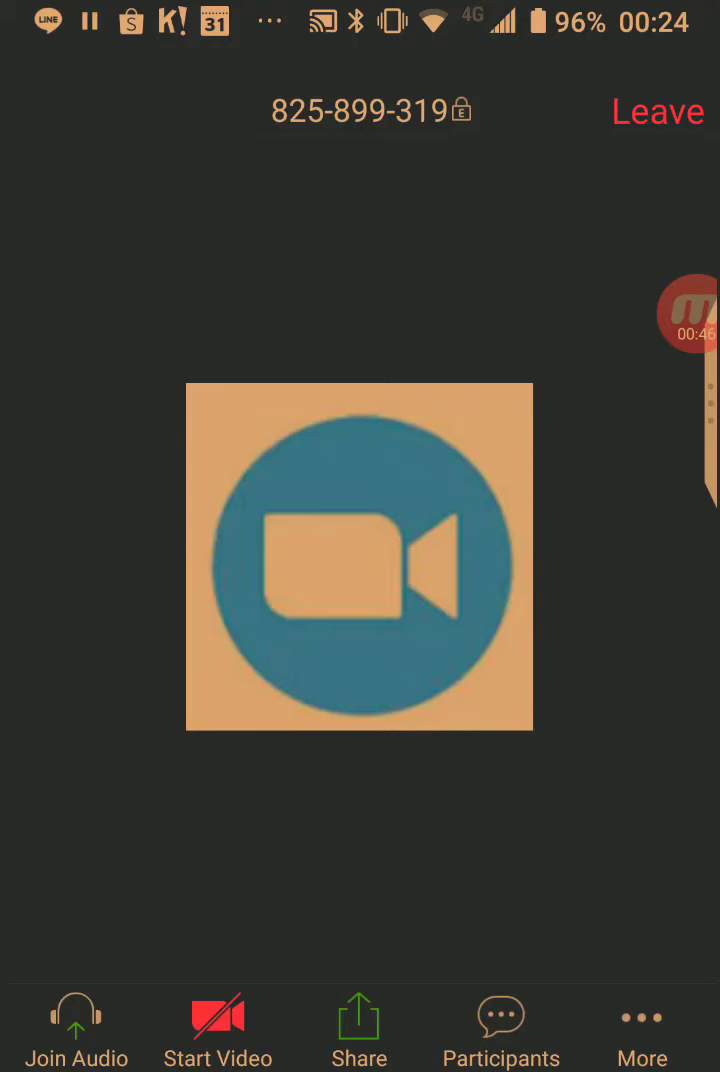
Open the Share menu from the meeting toolbar to see share sources
left_click(358, 1030)
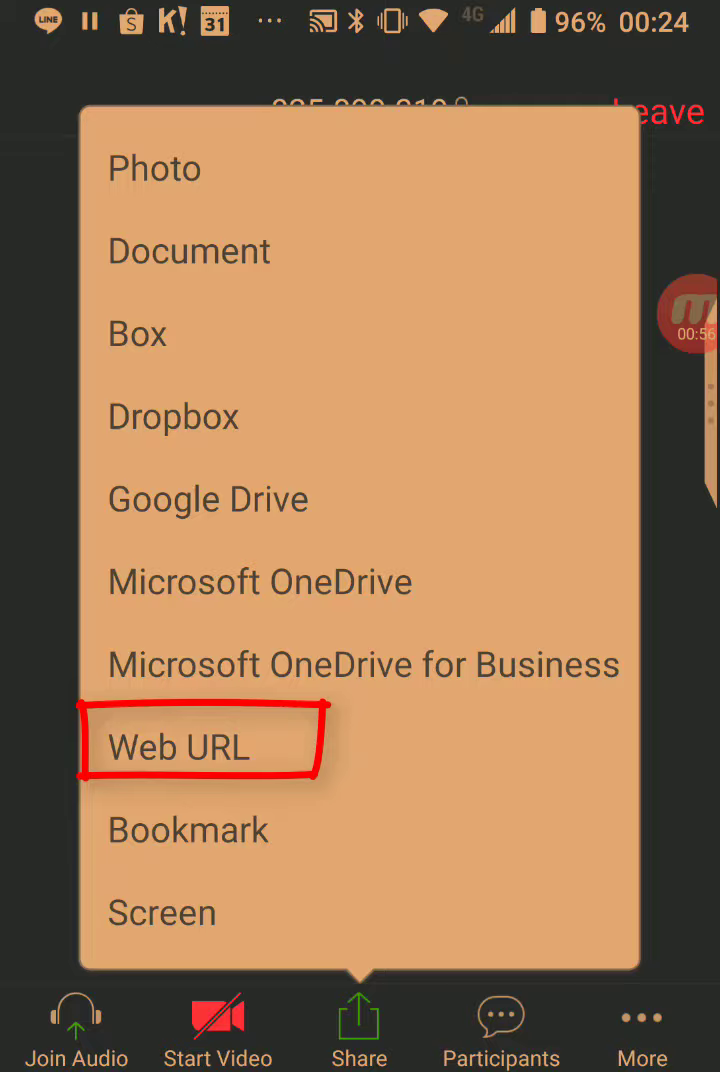
Share the pasted Google Slides wedding presentation link as a Web URL
left_click(171, 747)
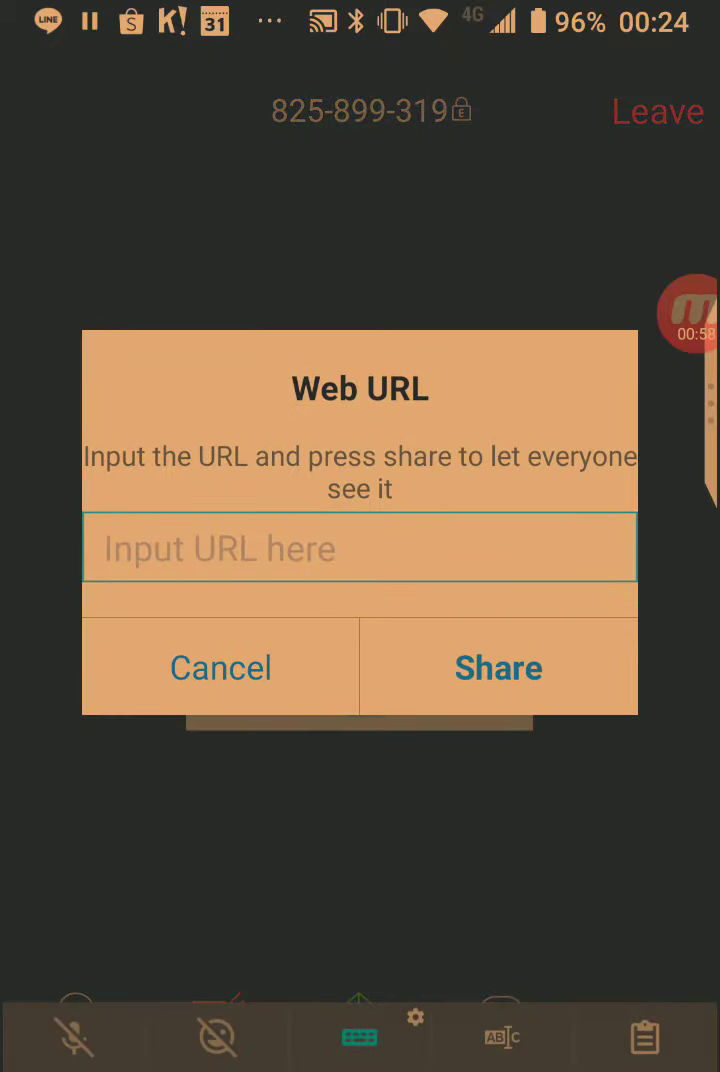
left_click(359, 547)
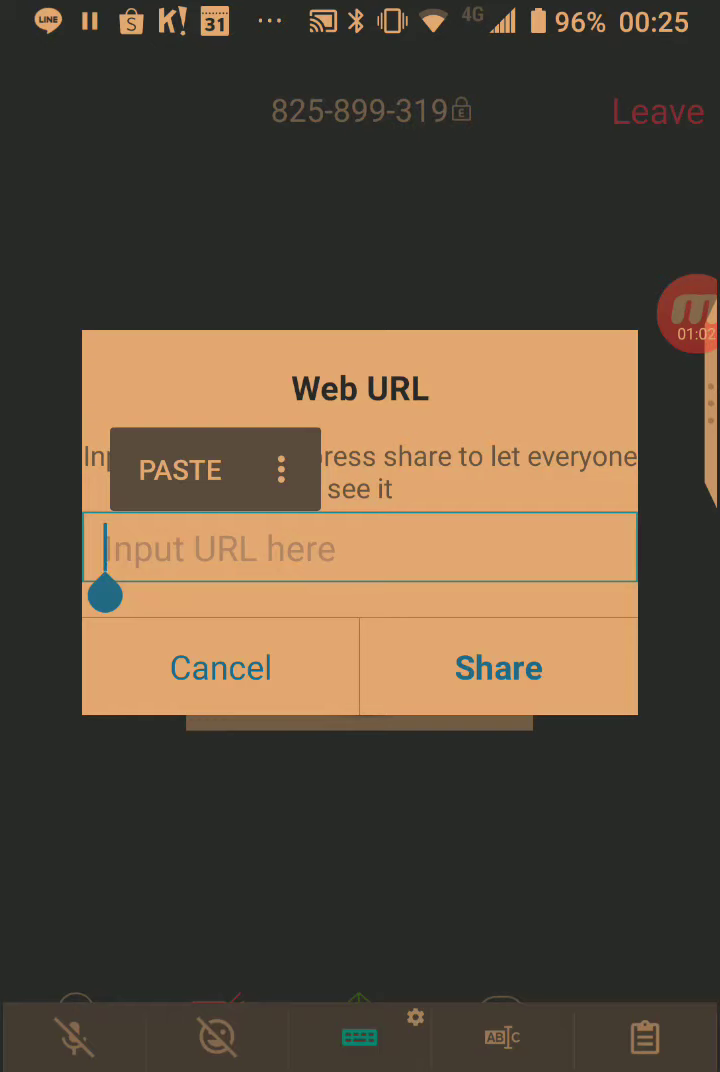
left_click(178, 469)
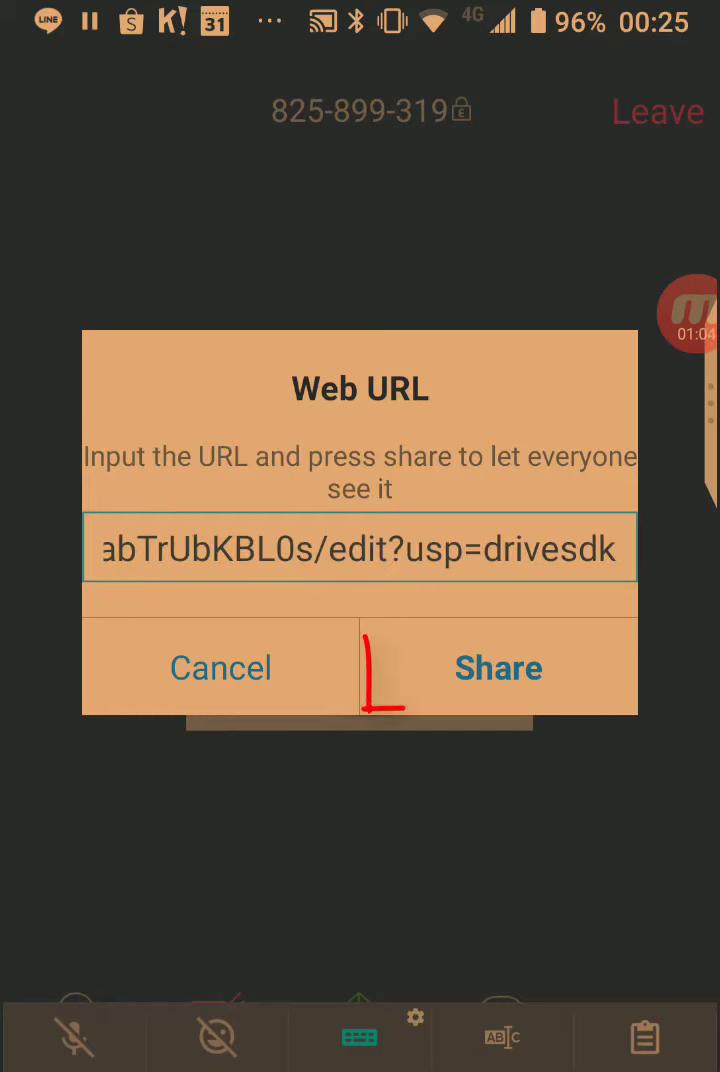
left_click(498, 668)
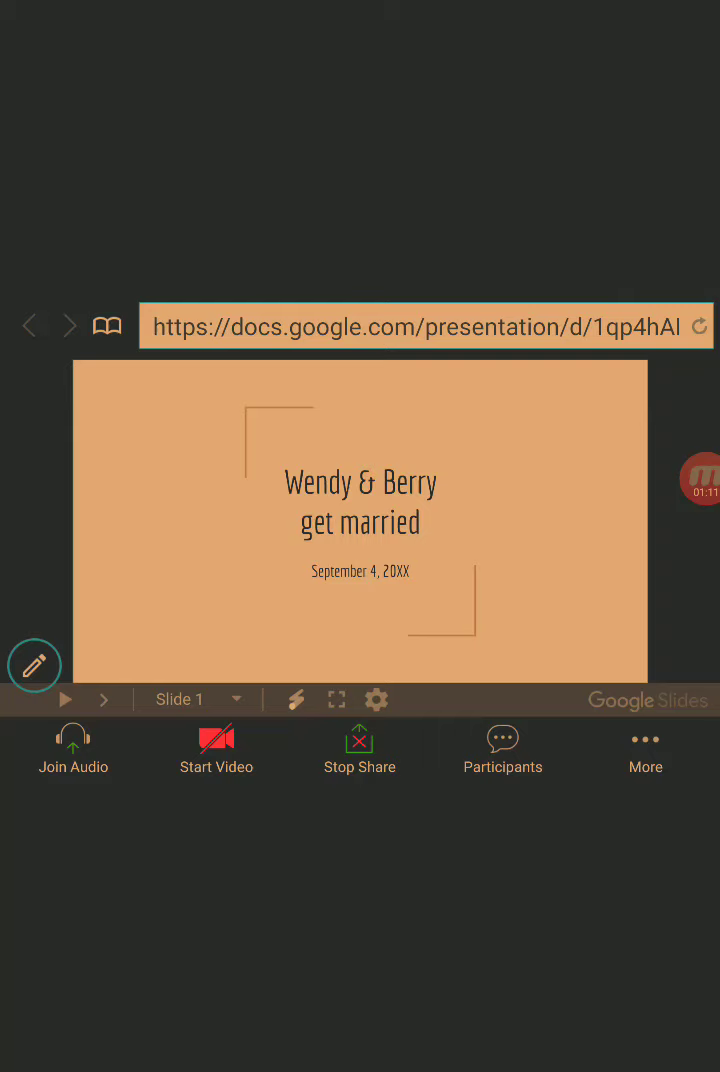
Advance the shared presentation four slides to slide 5, the weekend activities schedule
left_click(160, 326)
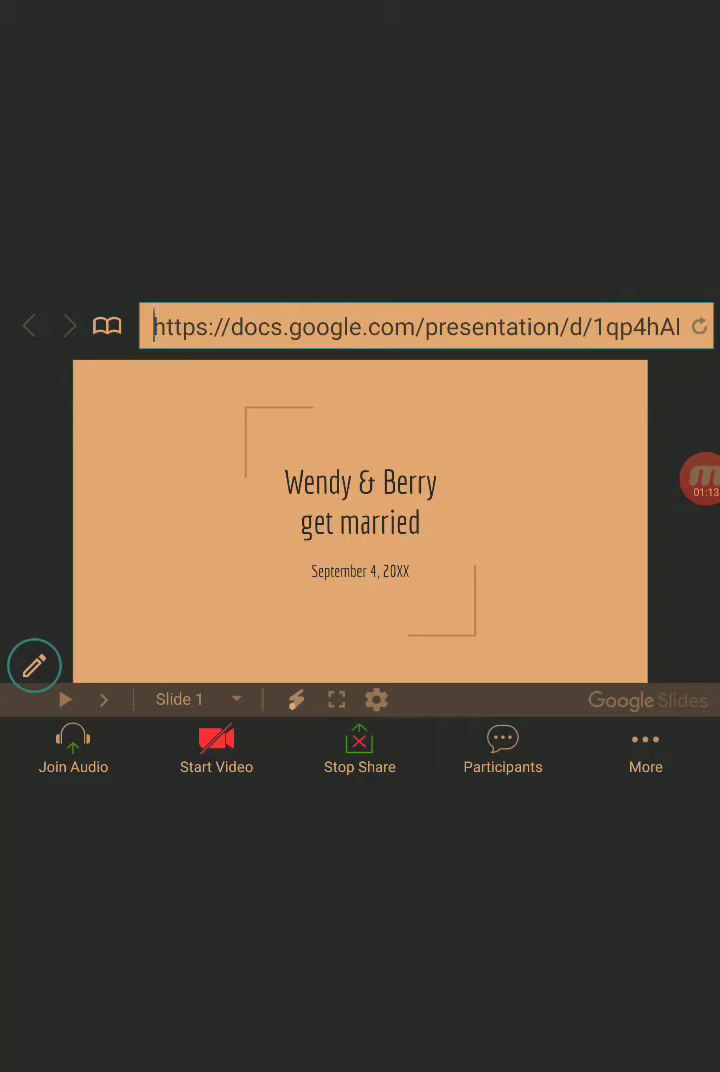
left_click(104, 699)
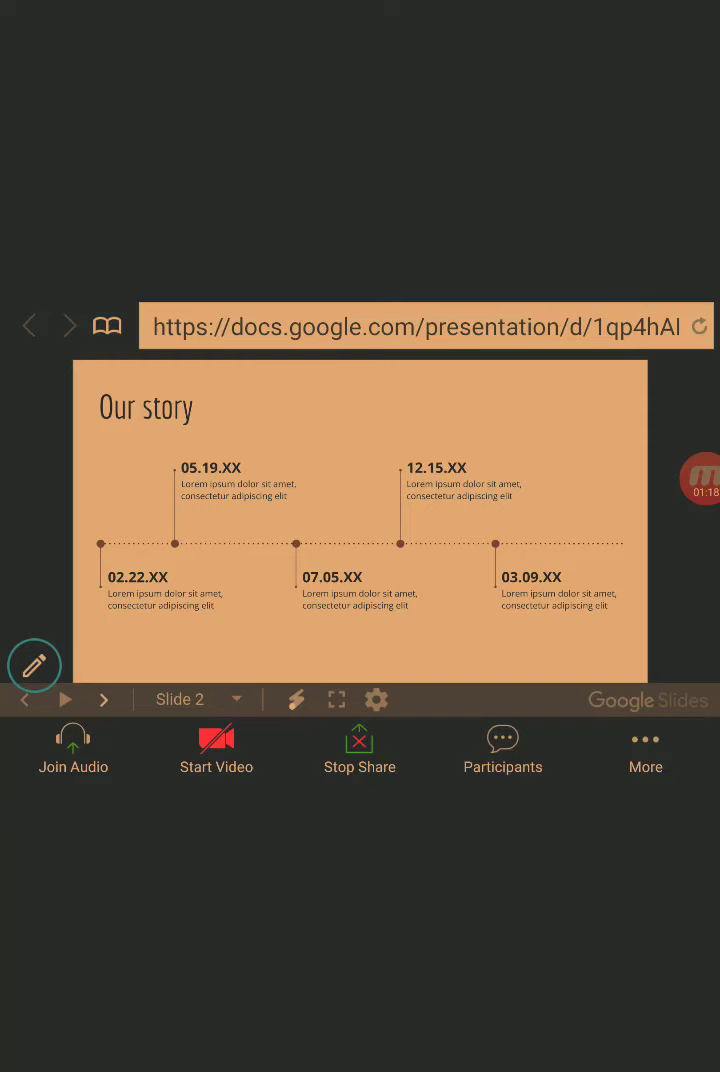
left_click(104, 699)
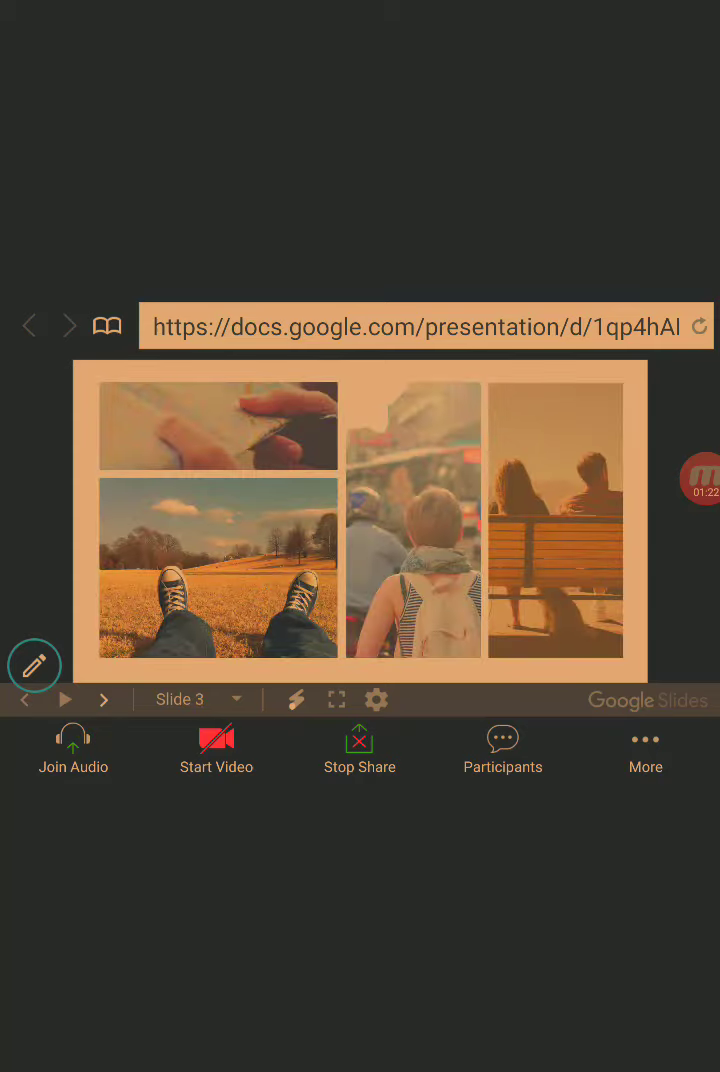
left_click(104, 699)
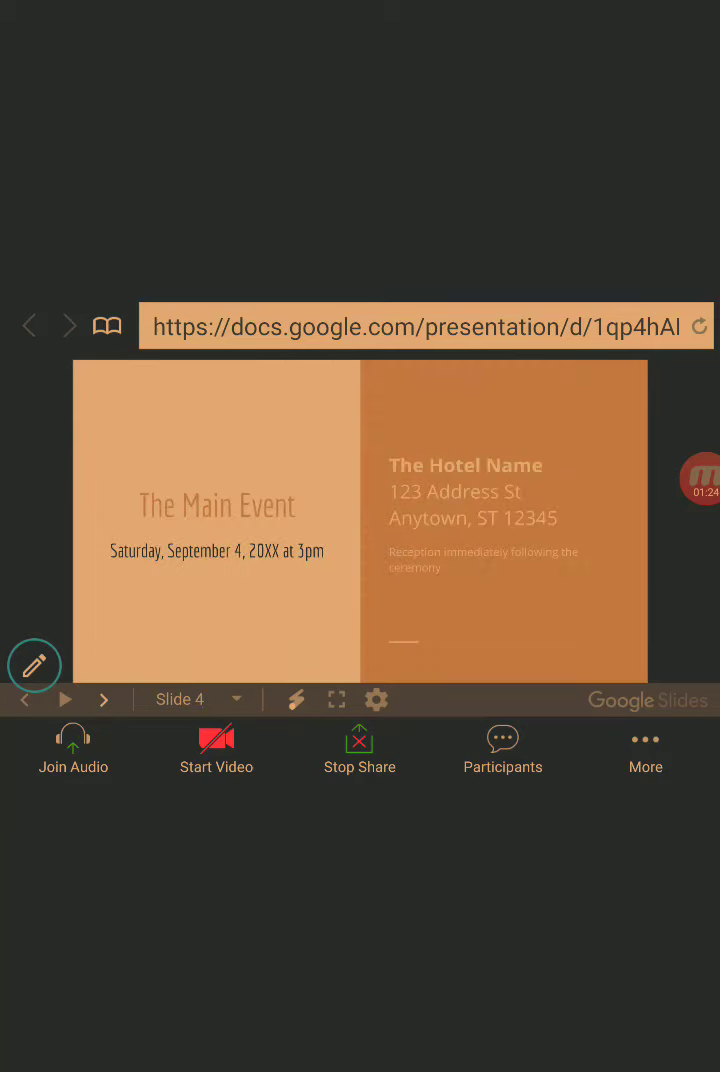
left_click(104, 699)
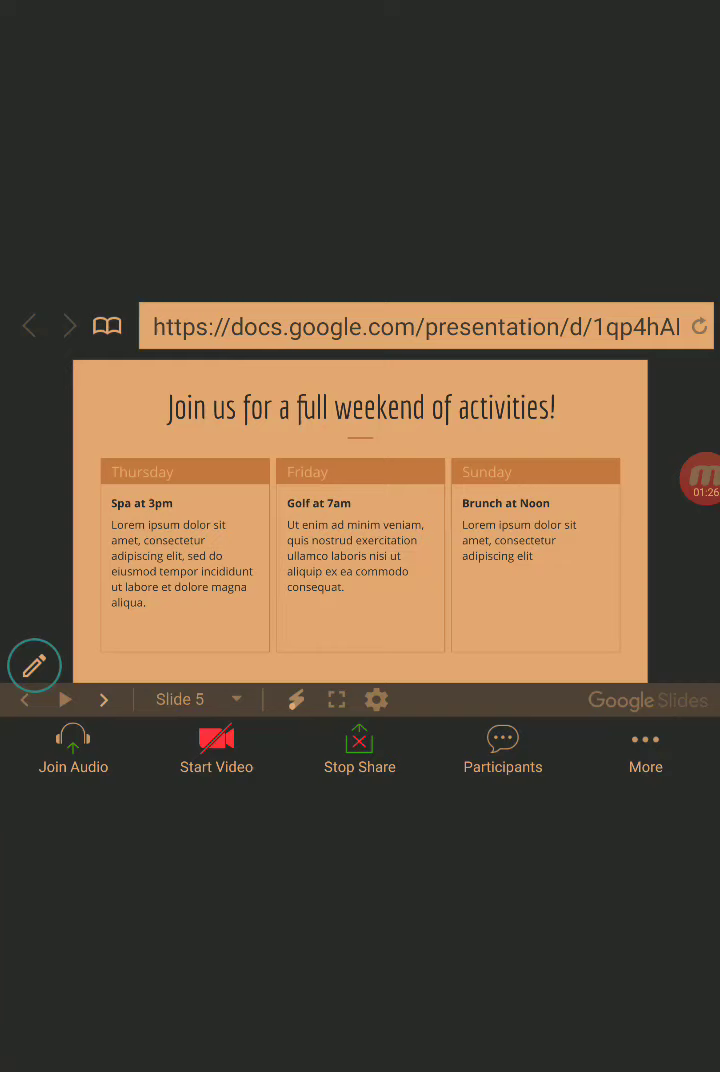